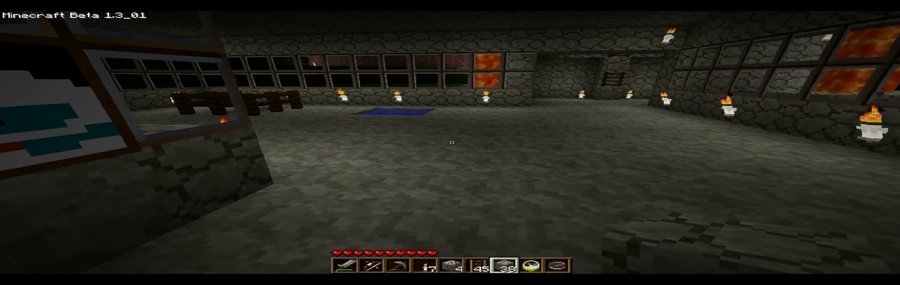
mouse_move(450, 142)
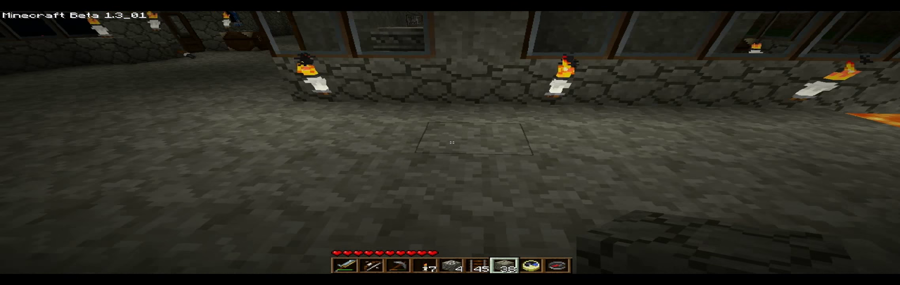
mouse_move(450, 143)
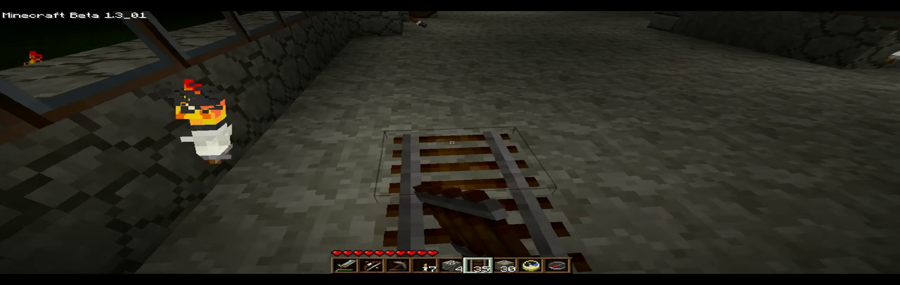
mouse_move(450, 143)
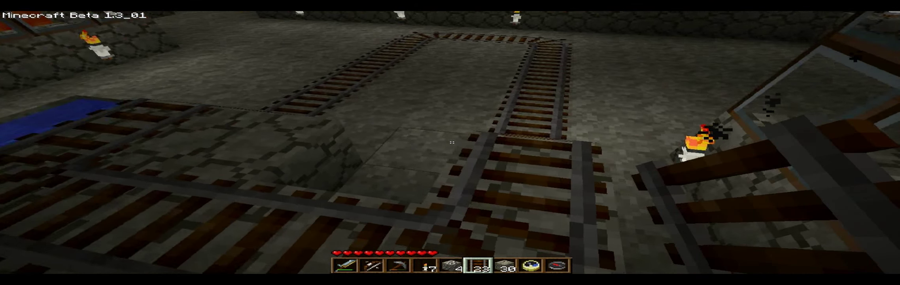
mouse_move(450, 143)
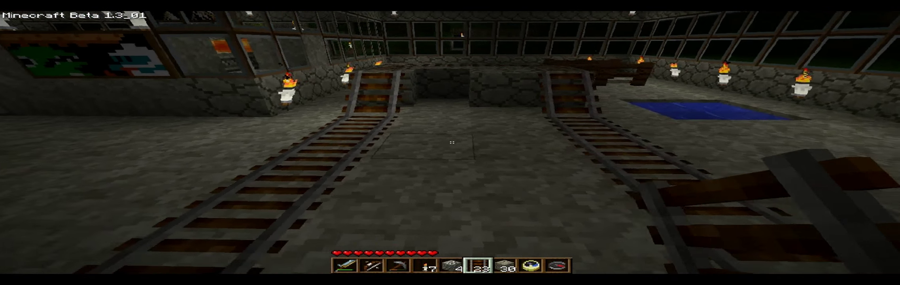
mouse_move(451, 142)
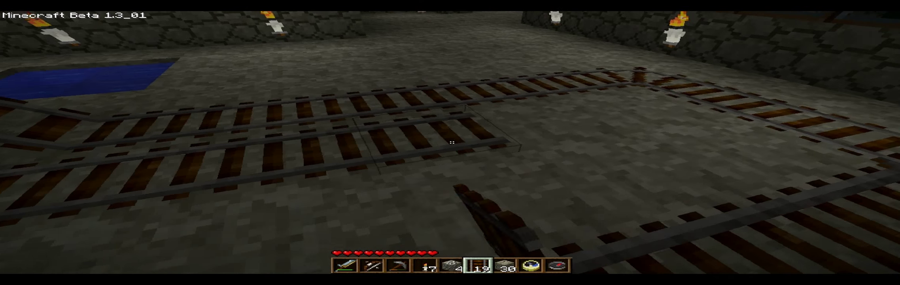
mouse_move(451, 142)
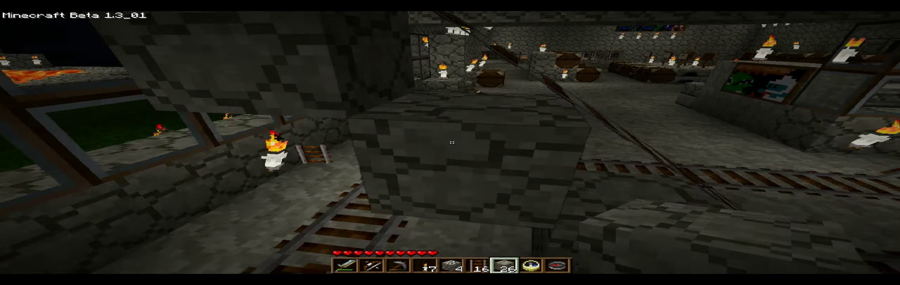
mouse_move(450, 142)
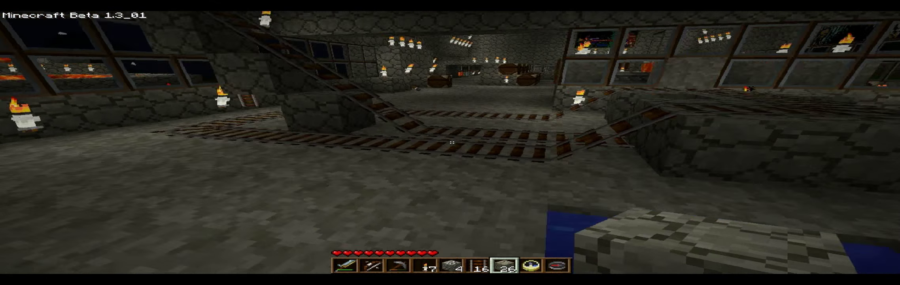
- Switch the selected hotbar slot to the minecart after laying the ramp rails
key("e")
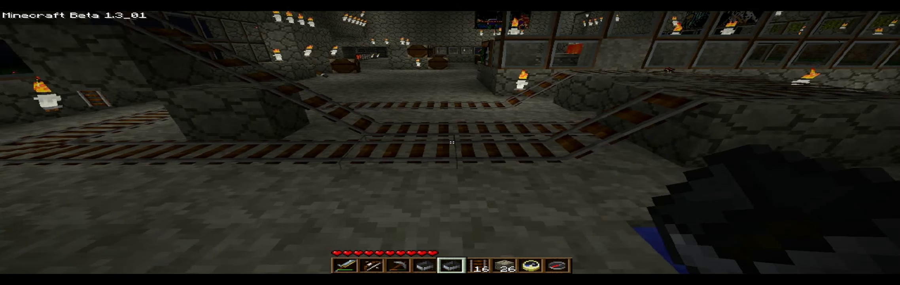
mouse_move(450, 143)
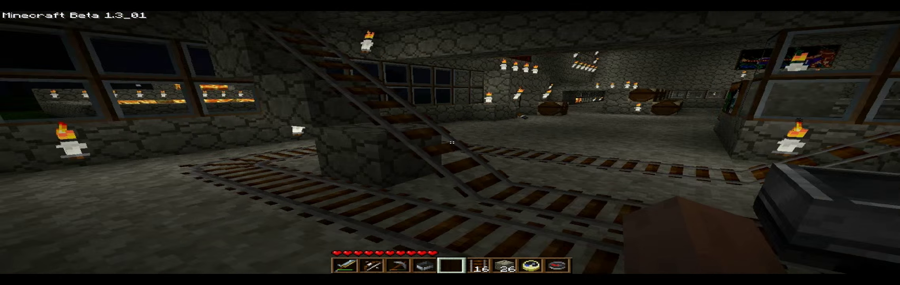
mouse_move(451, 142)
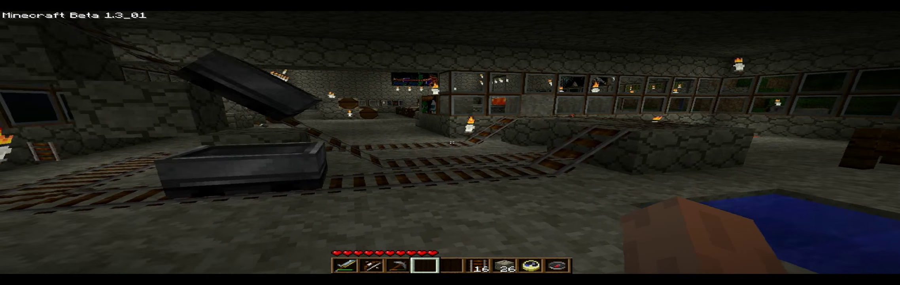
mouse_move(450, 143)
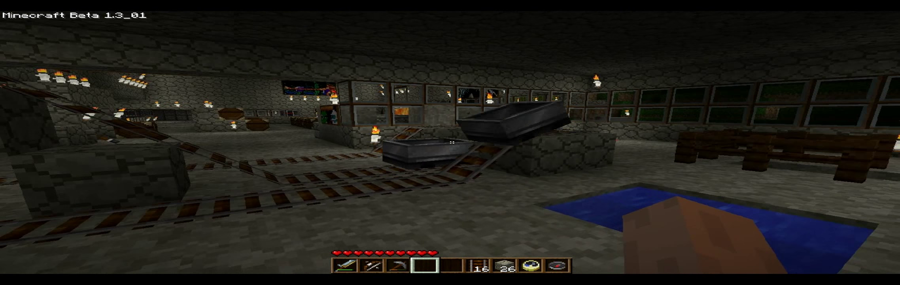
mouse_move(451, 142)
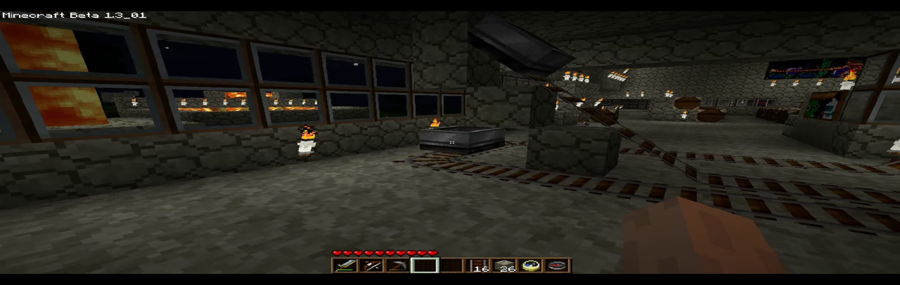
mouse_move(450, 142)
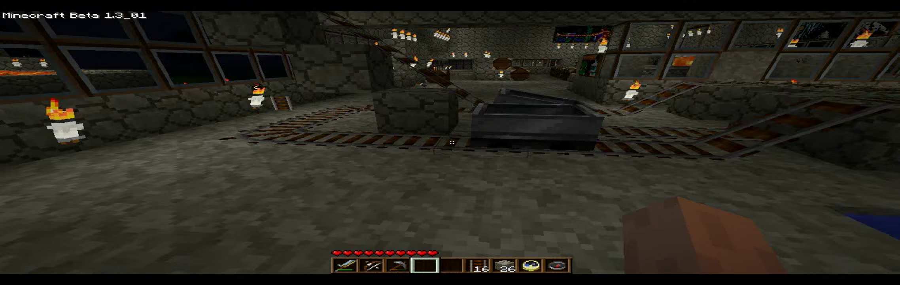
mouse_move(450, 143)
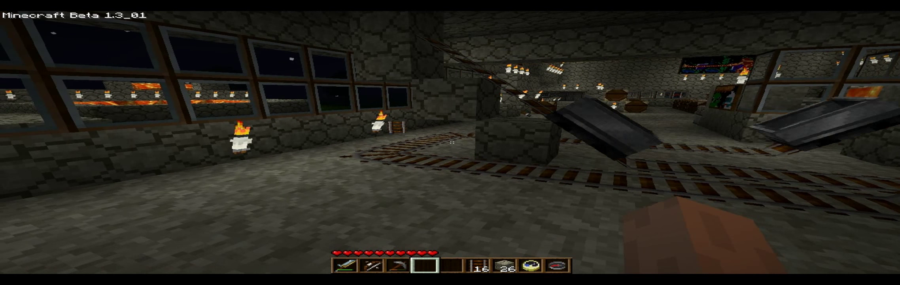
mouse_move(450, 142)
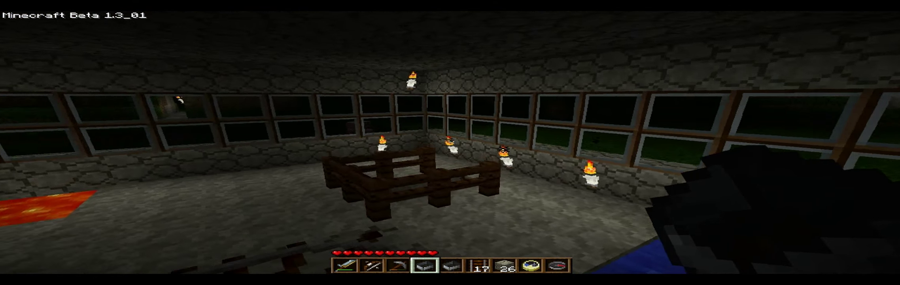
mouse_move(451, 142)
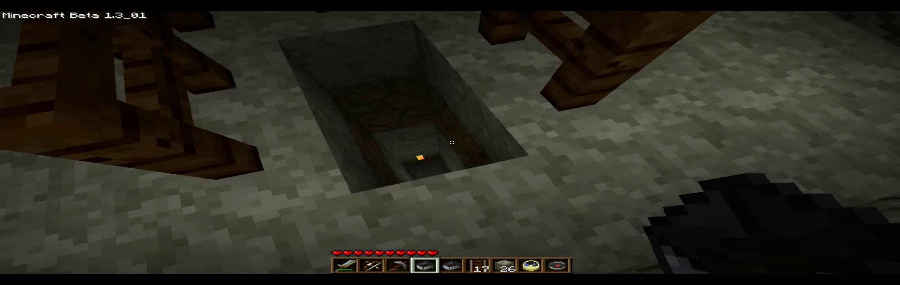
mouse_move(450, 143)
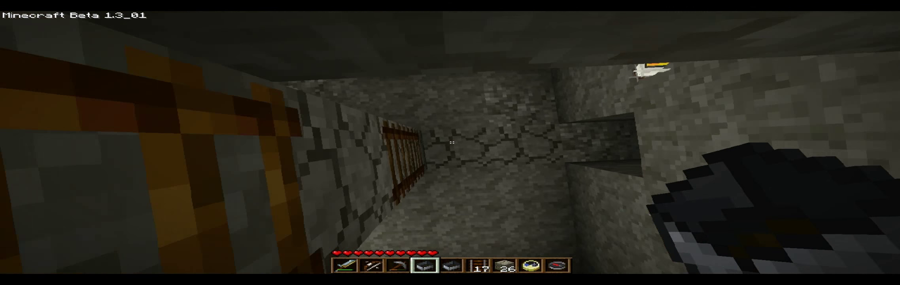
mouse_move(450, 142)
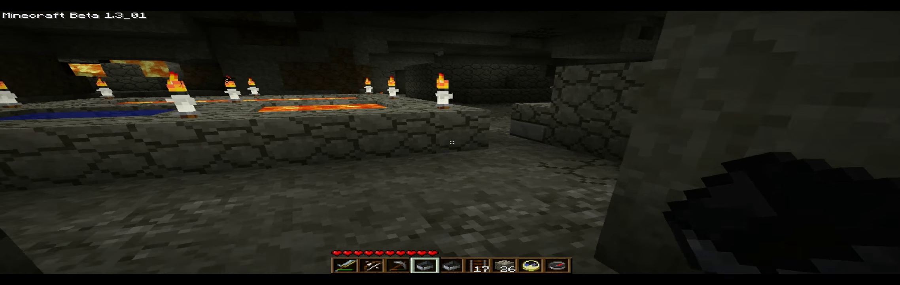
mouse_move(450, 142)
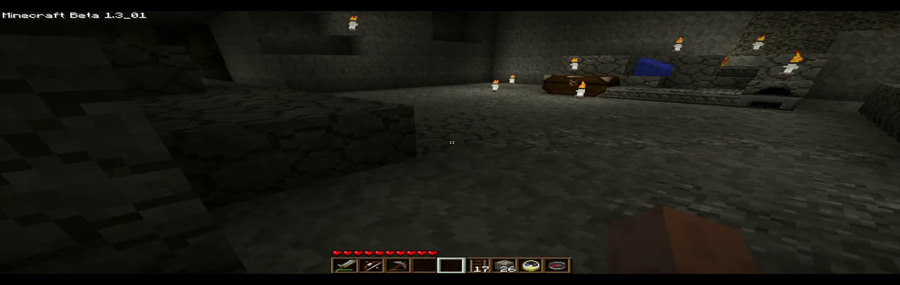
mouse_move(450, 142)
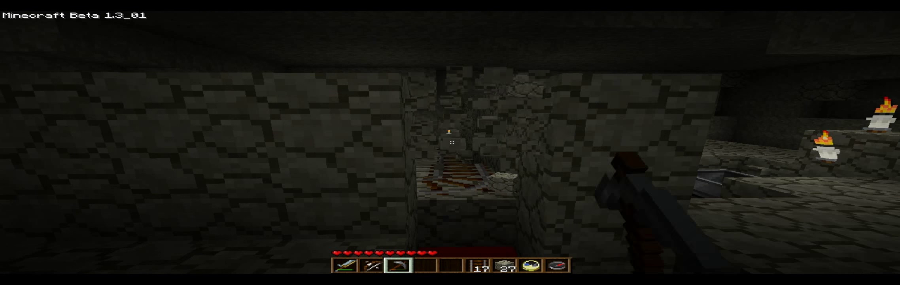
mouse_move(450, 142)
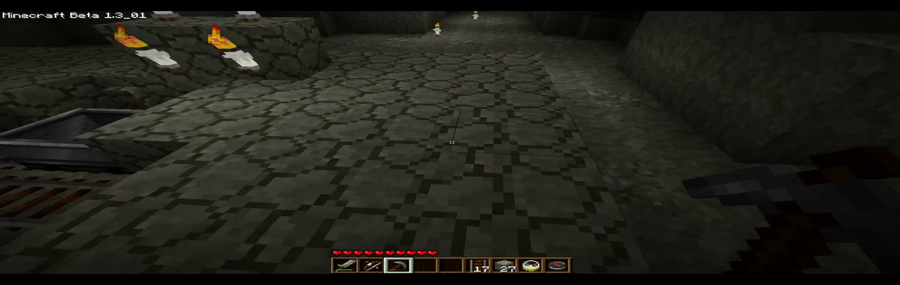
mouse_move(450, 143)
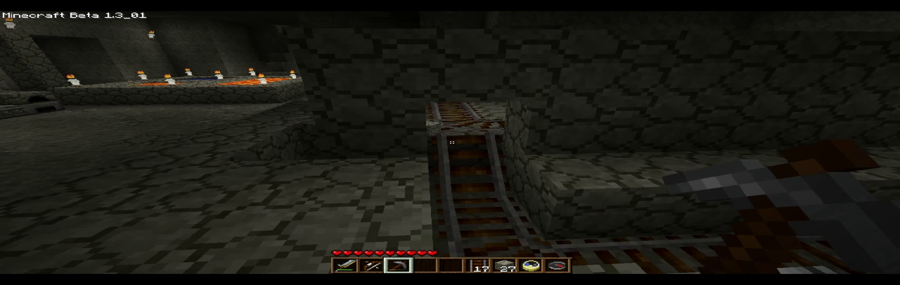
mouse_move(450, 143)
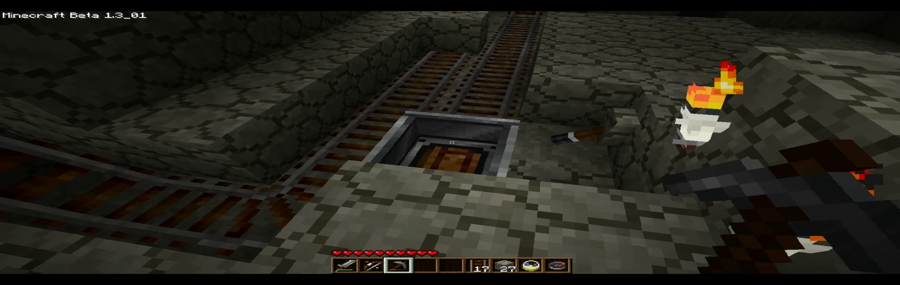
mouse_move(450, 142)
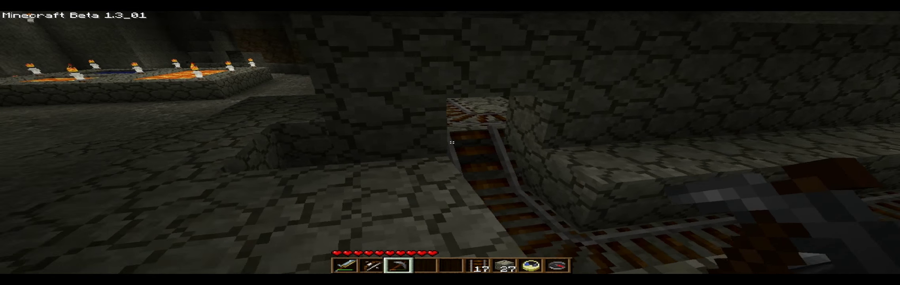
mouse_move(450, 143)
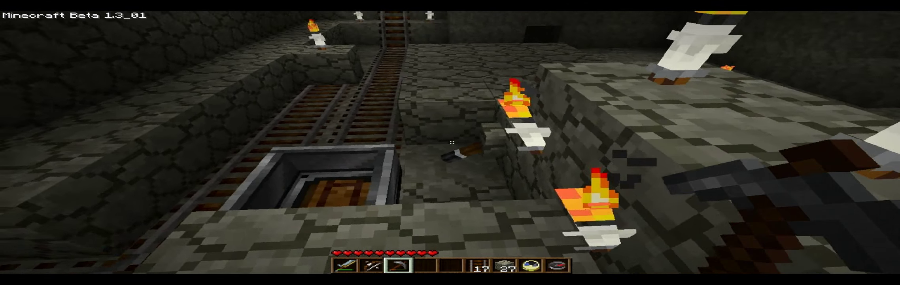
mouse_move(451, 143)
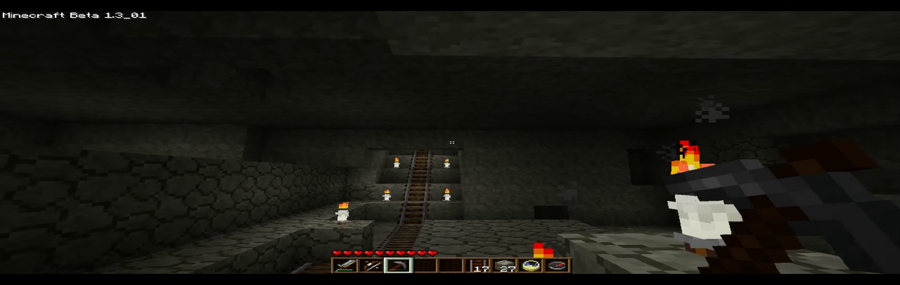
mouse_move(450, 142)
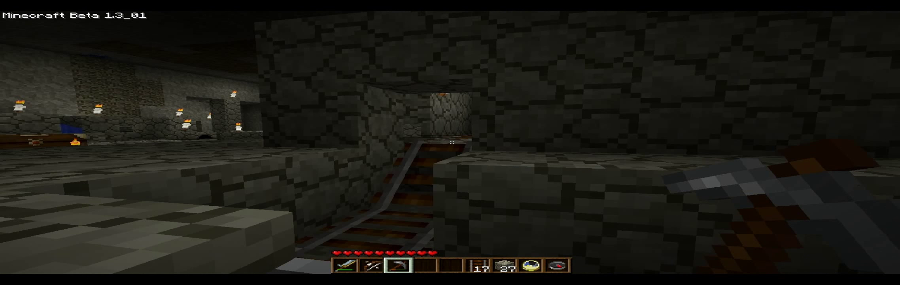
mouse_move(450, 143)
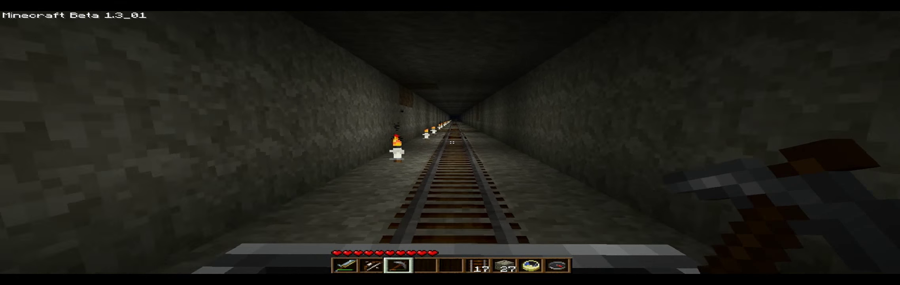
- Ride forward along the torch-lit rail tunnel to the stepped uphill section
key("w")
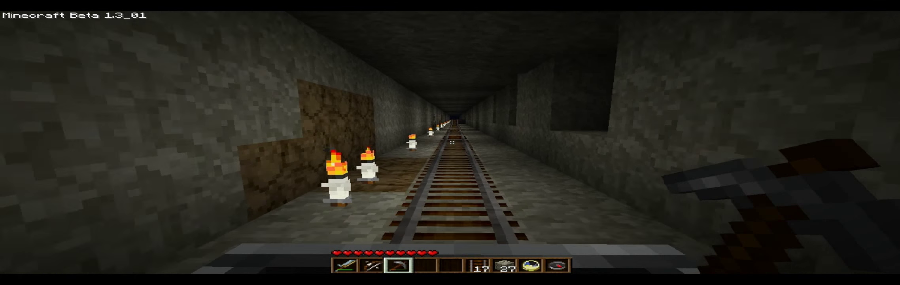
key("w")
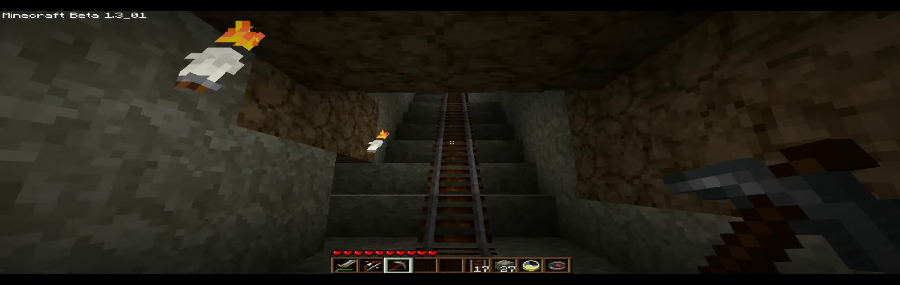
mouse_move(450, 143)
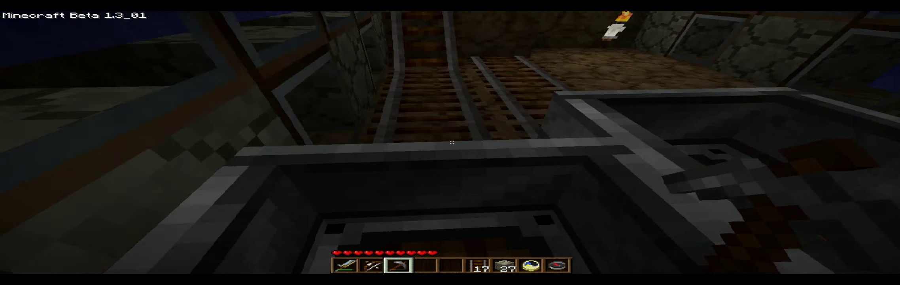
mouse_move(450, 142)
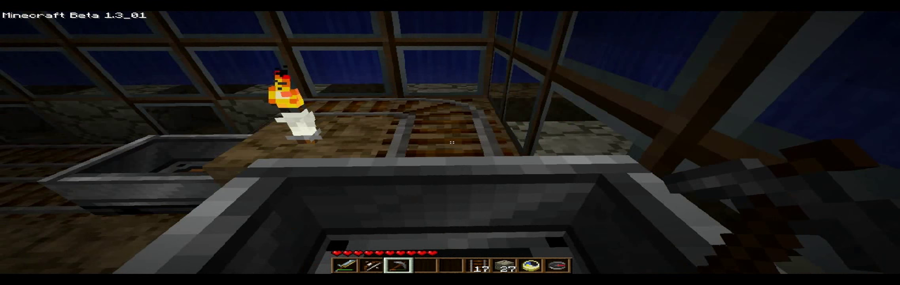
mouse_move(450, 142)
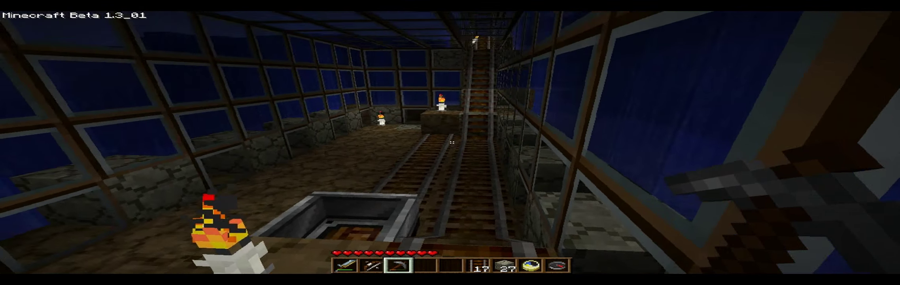
mouse_move(450, 142)
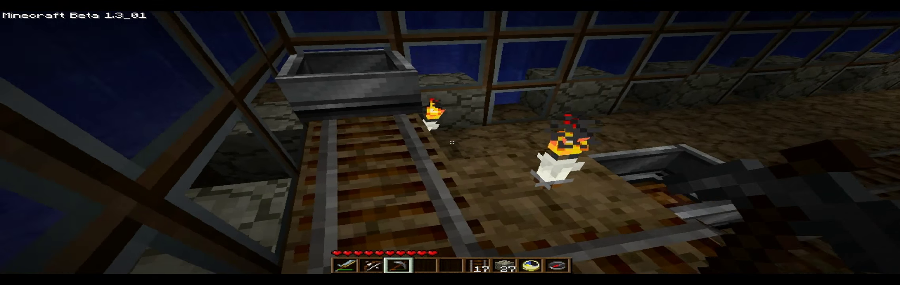
mouse_move(451, 142)
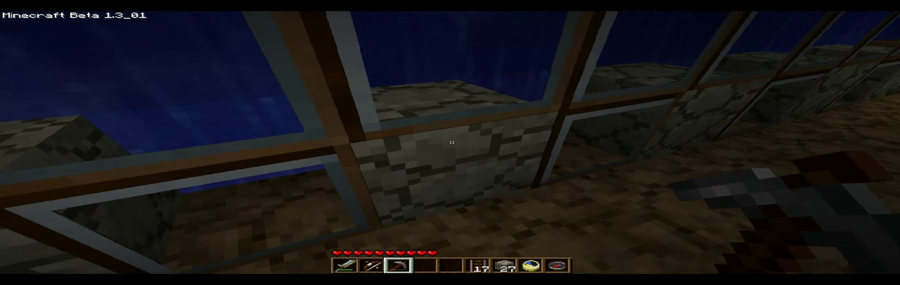
mouse_move(450, 142)
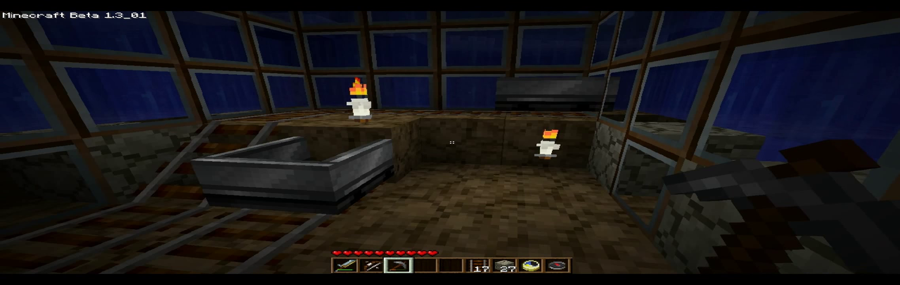